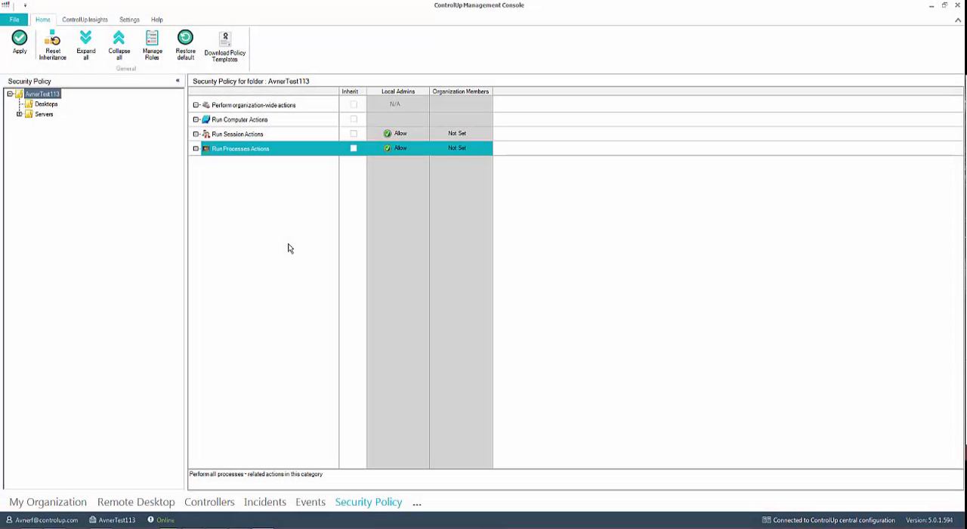
mouse_move(284, 238)
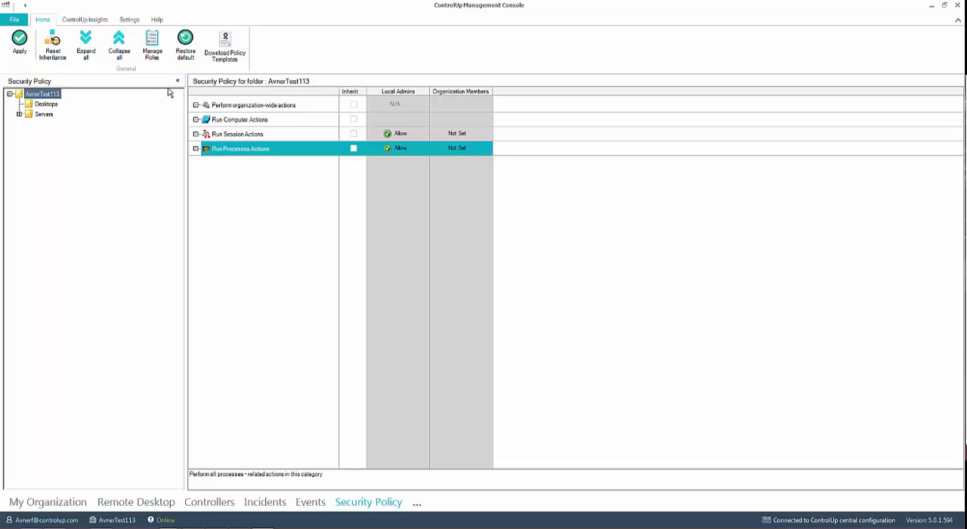
Make Domain Admins the new organization owner and roles manager in Security Settings.
left_click(152, 44)
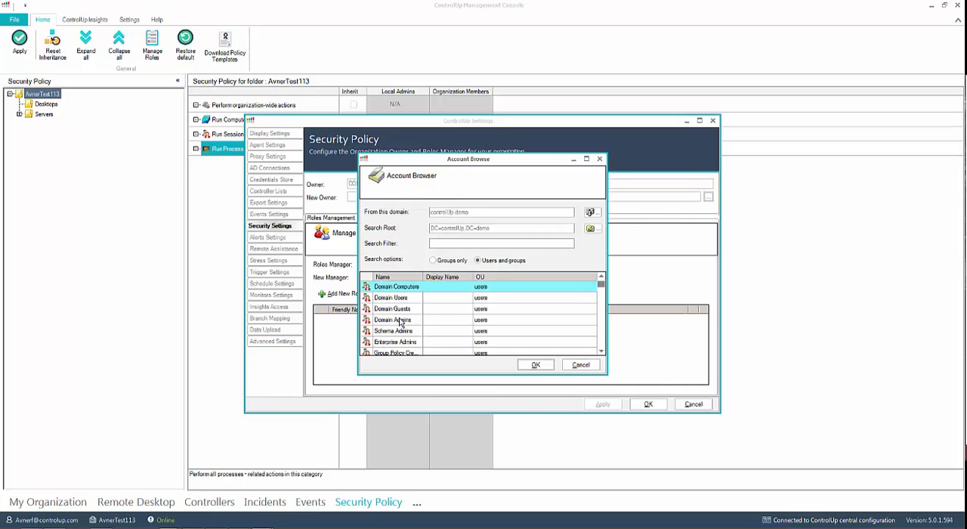
left_click(534, 364)
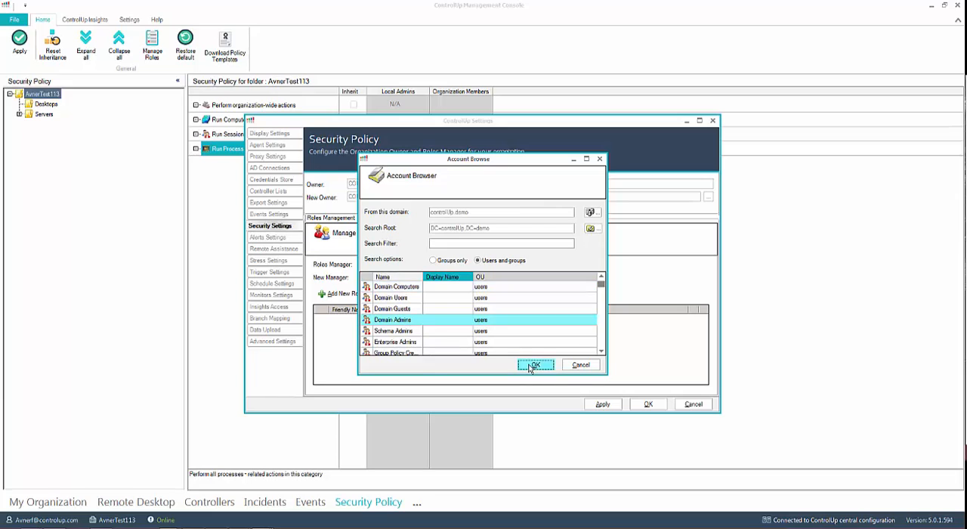
left_click(535, 364)
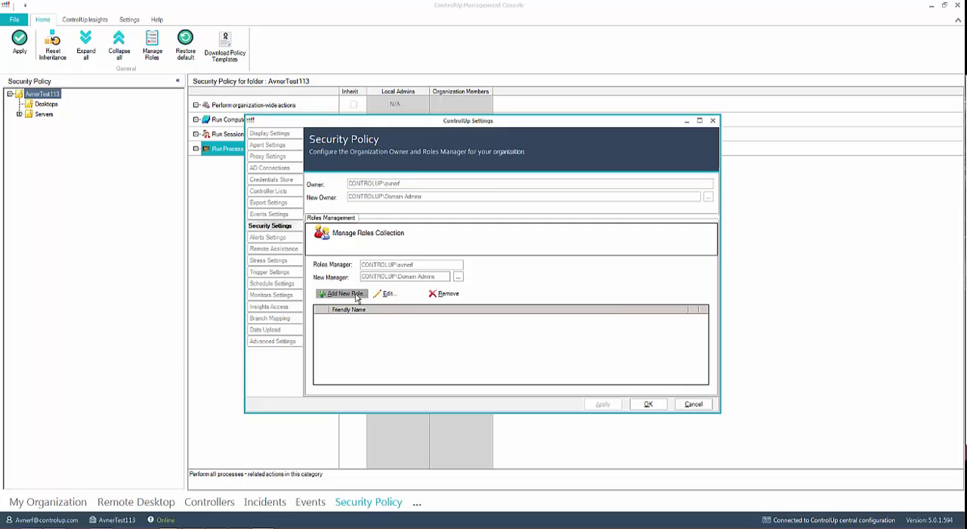
Add a ControlUp Admins role with Domain Admins as its members.
left_click(340, 294)
type("ControlUp Admins")
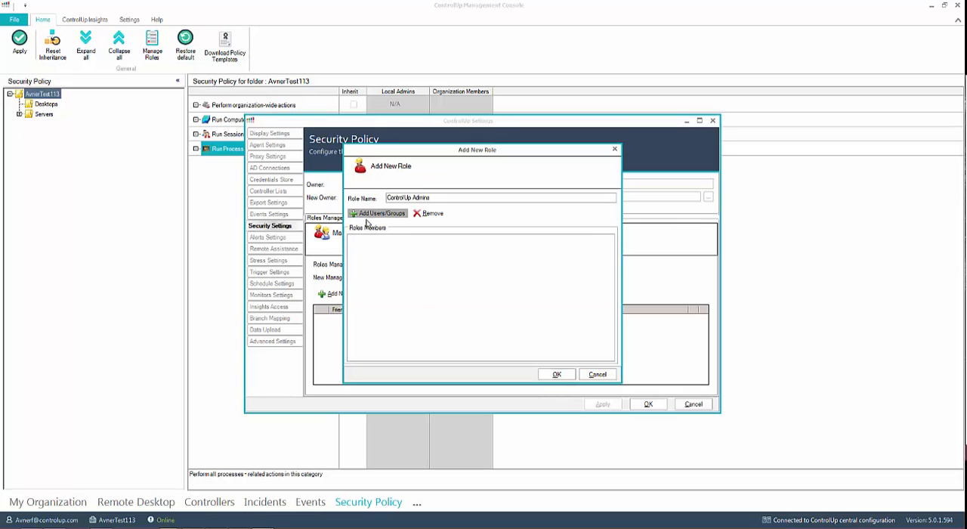
left_click(378, 212)
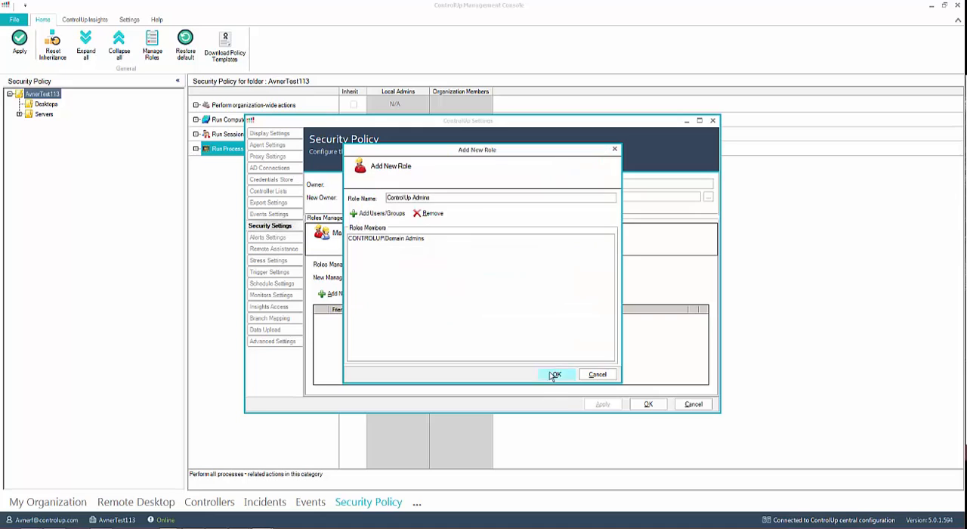
left_click(555, 373)
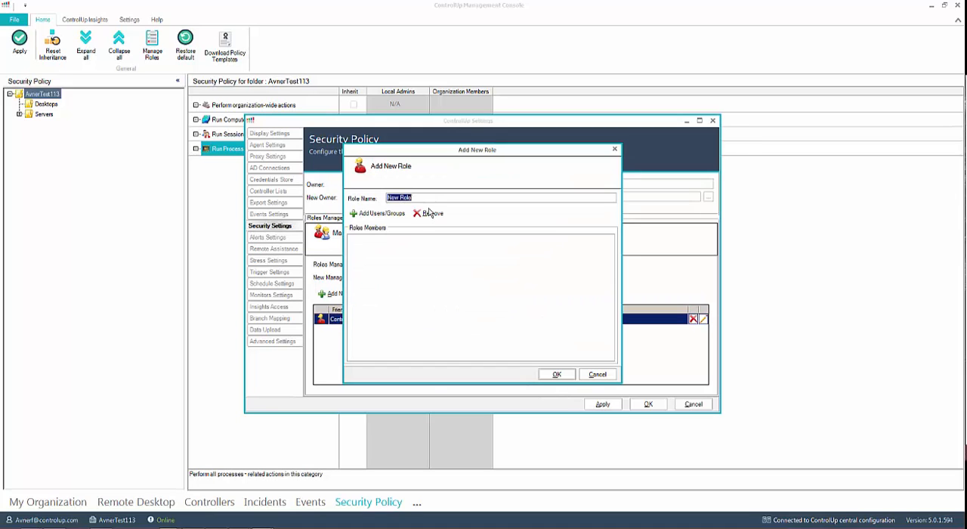
Add a ControlUp Help Desk role and save both new roles.
type("ControlUp Help Desk")
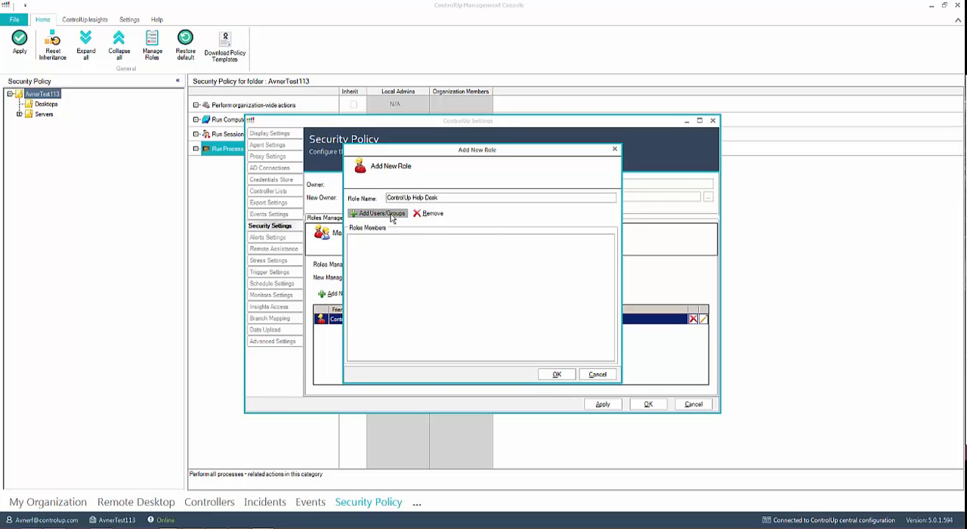
left_click(557, 374)
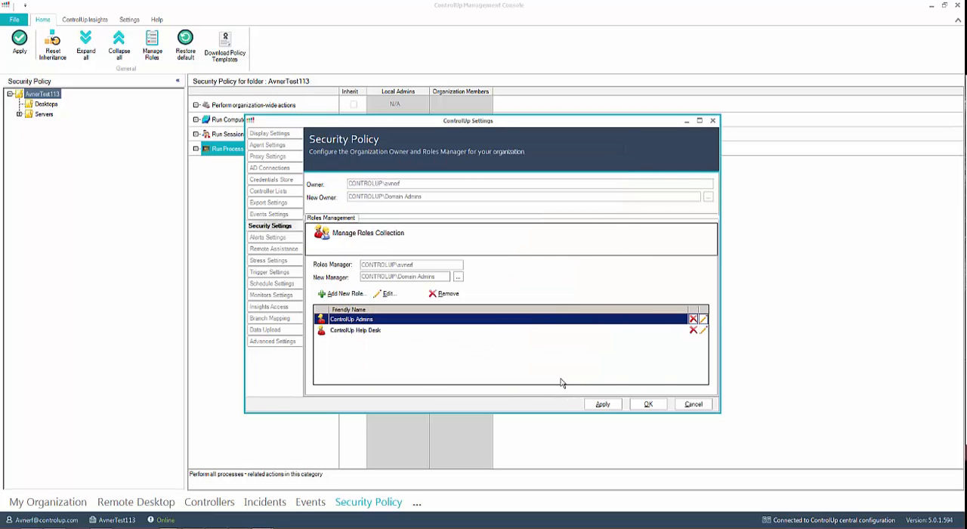
left_click(647, 403)
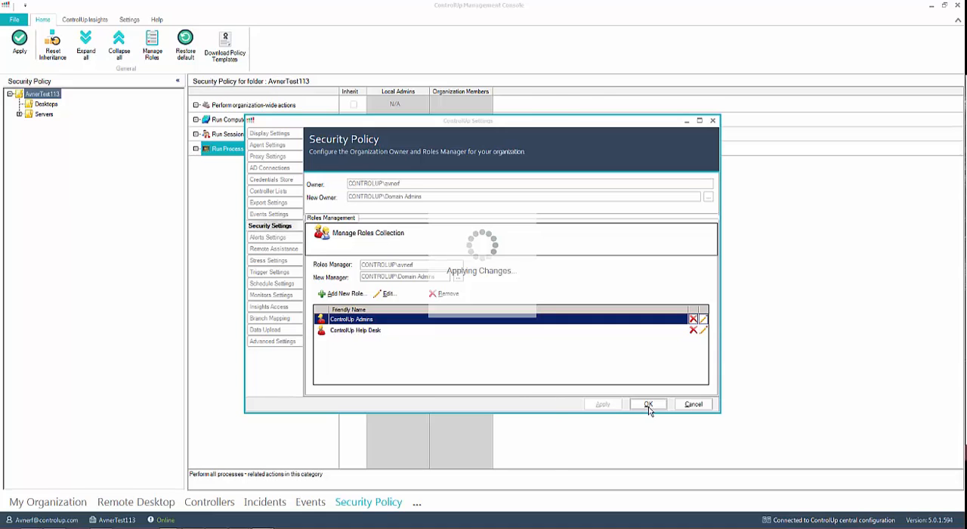
Set ControlUp Admins to Allow on computer, session and process actions and apply.
left_click(648, 403)
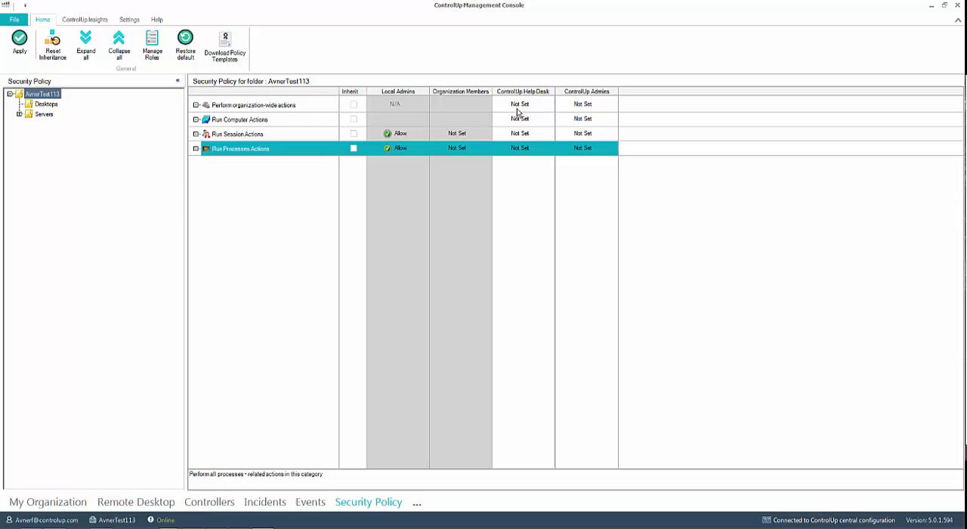
left_click(582, 119)
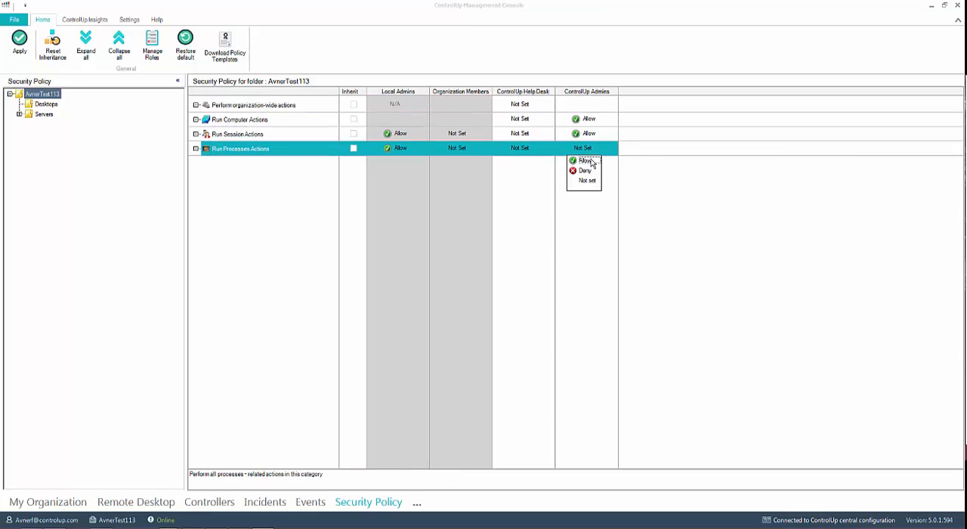
left_click(583, 160)
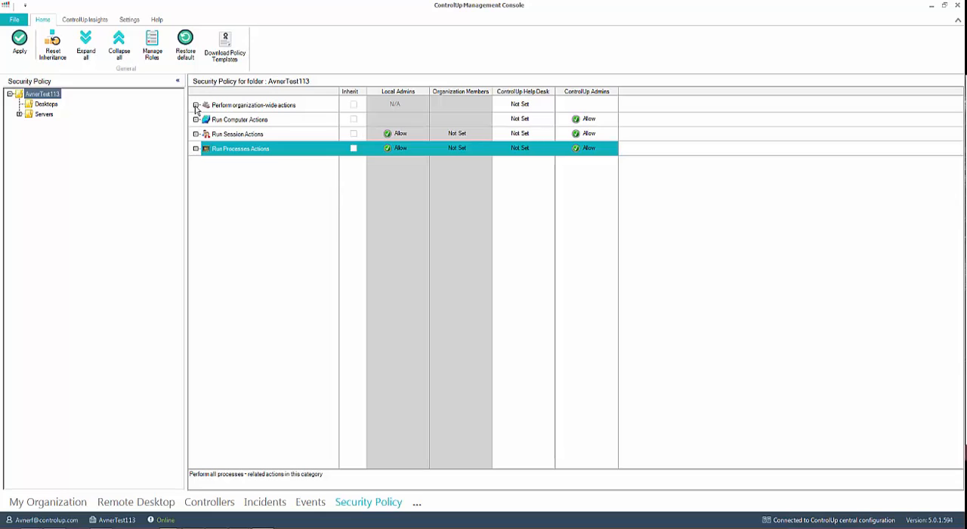
left_click(19, 43)
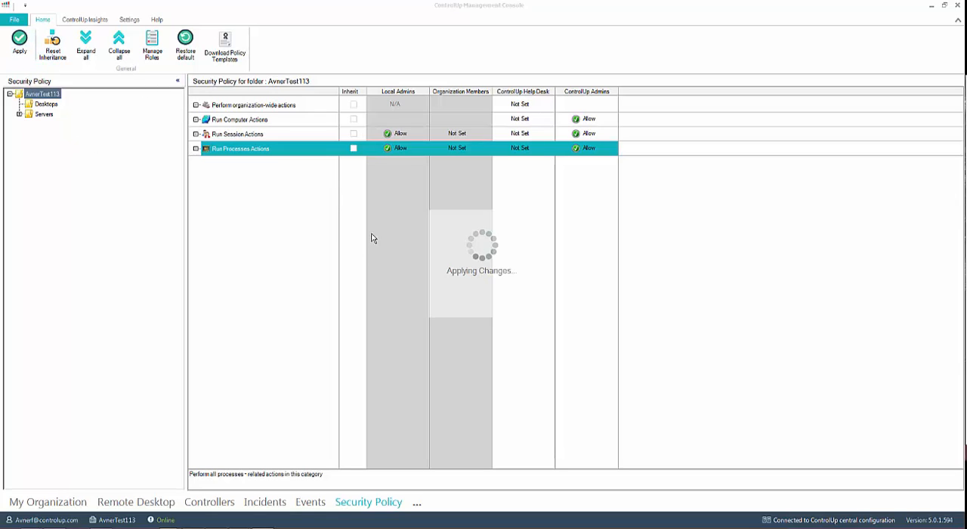
Reset Local Admins computer and session action permissions to Not Set.
left_click(460, 119)
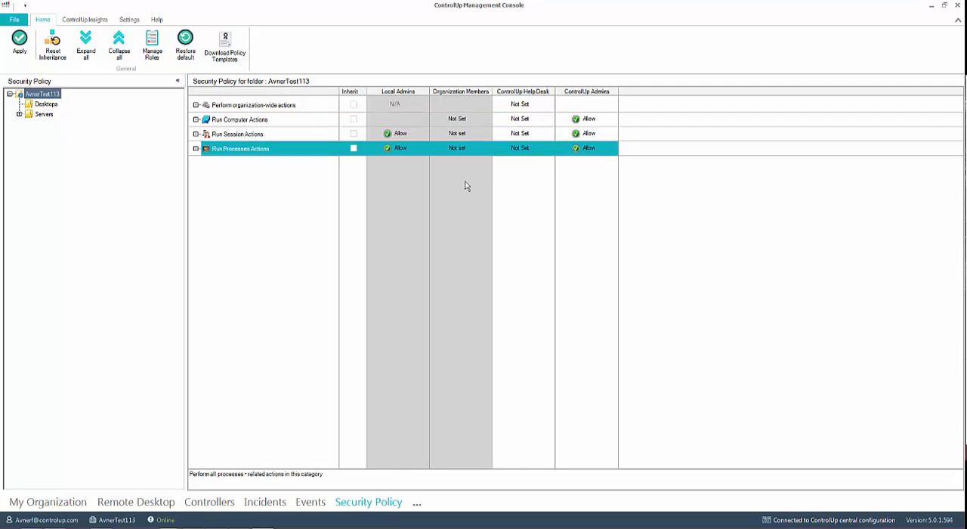
left_click(239, 118)
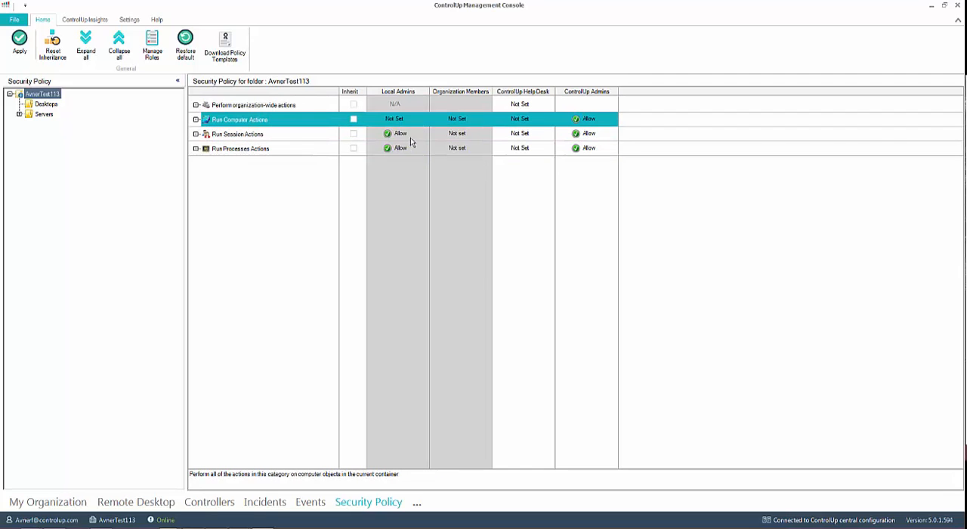
left_click(240, 148)
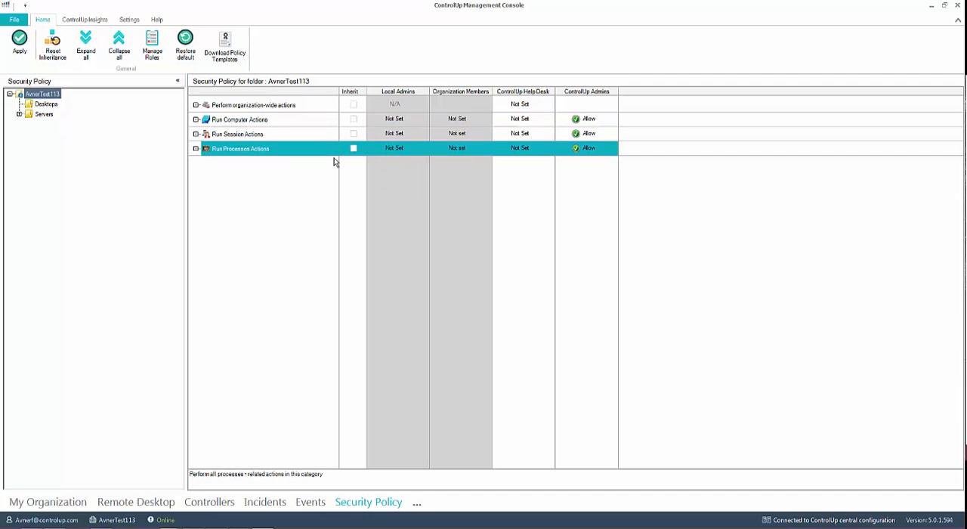
left_click(19, 44)
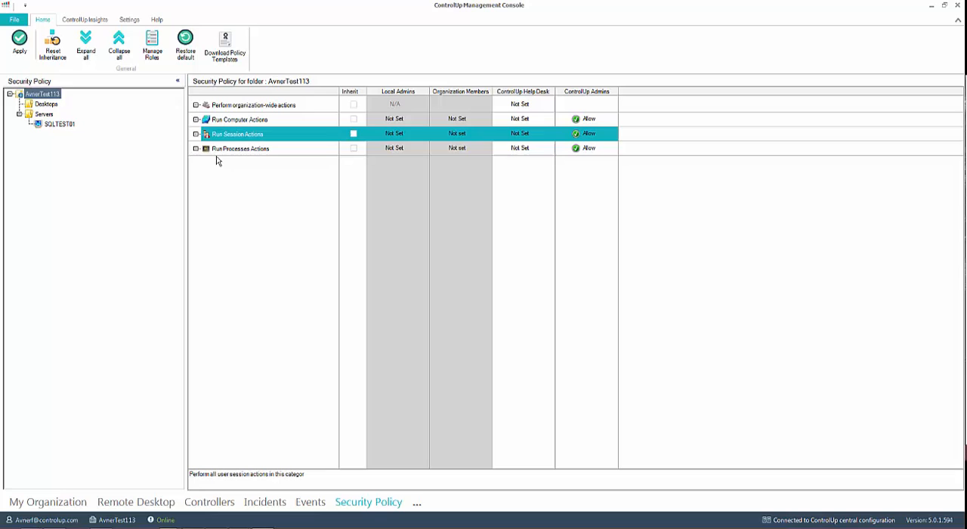
On the Desktops folder, un-inherit Monitor Computer and allow it for ControlUp Help Desk.
left_click(196, 120)
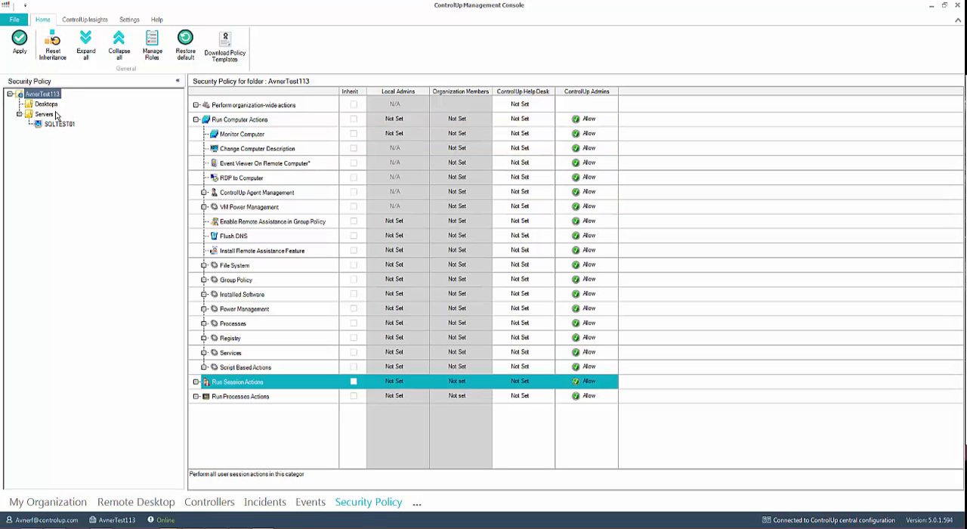
left_click(47, 104)
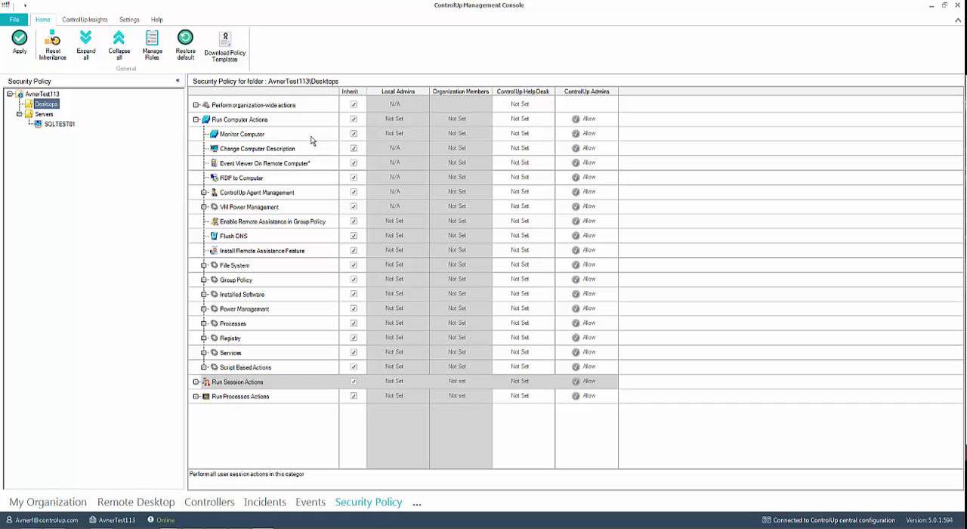
left_click(241, 134)
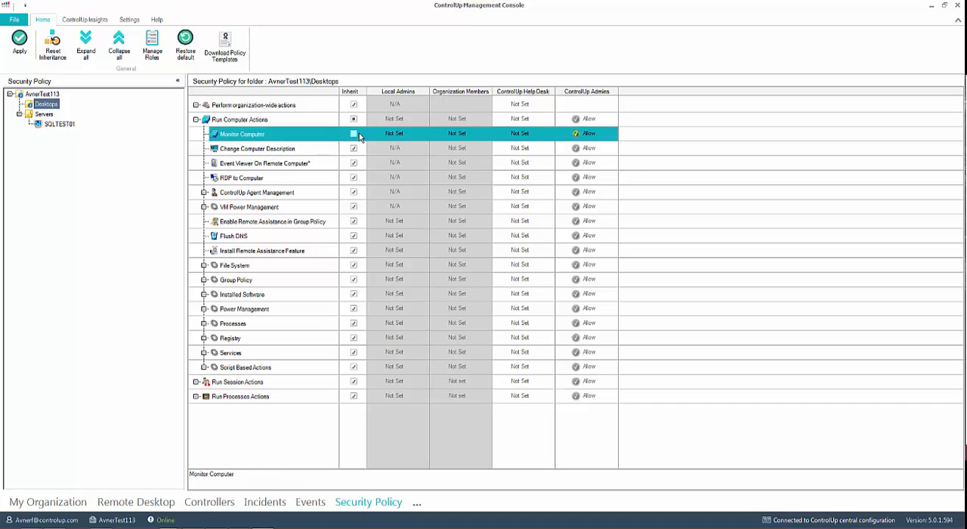
left_click(519, 133)
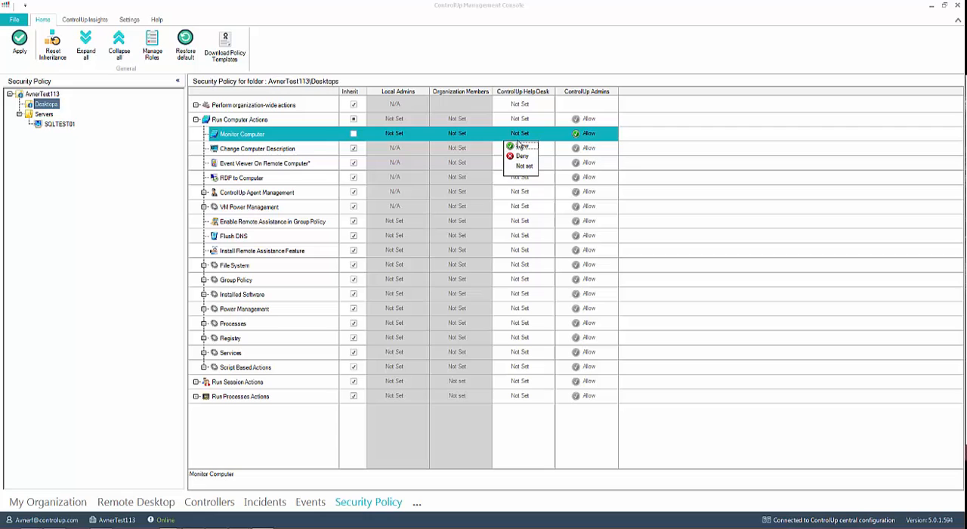
left_click(522, 145)
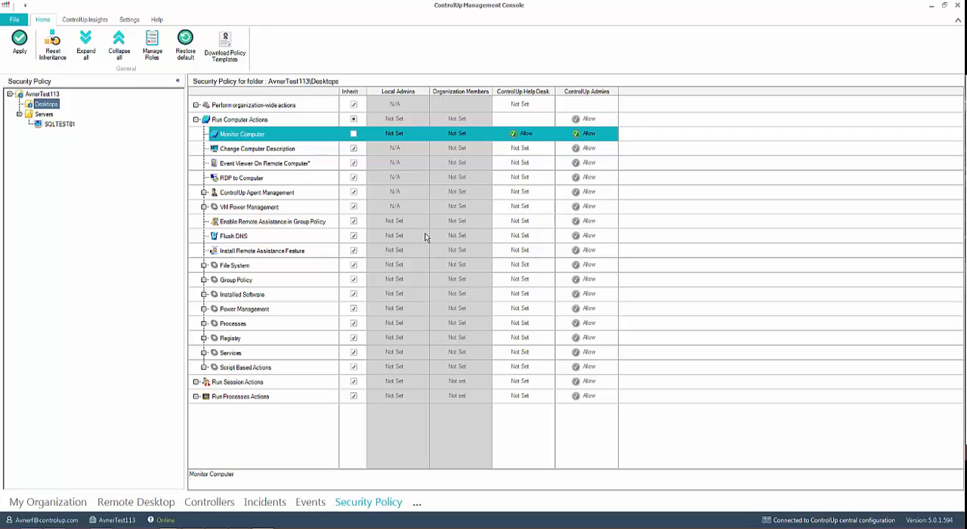
Un-inherit Shadow under session actions and allow it for ControlUp Help Desk.
left_click(195, 381)
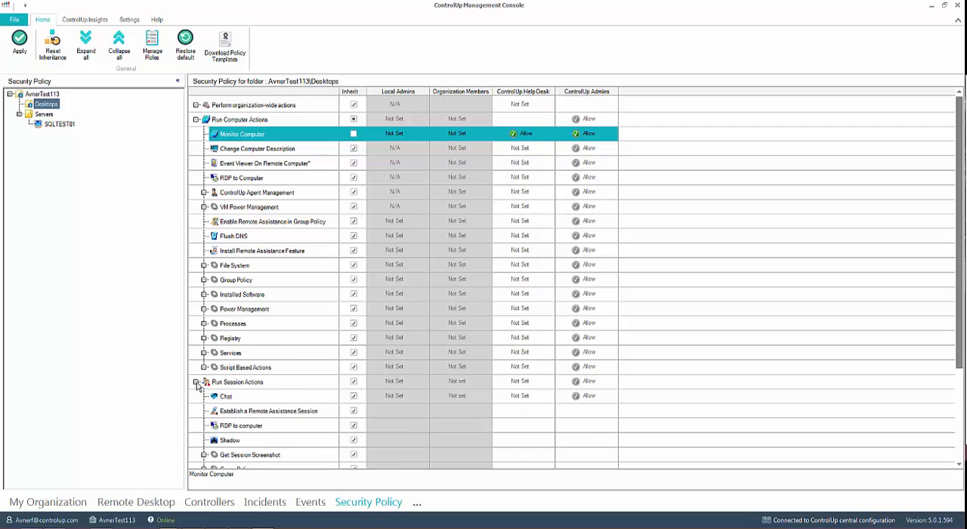
scroll("down", 3)
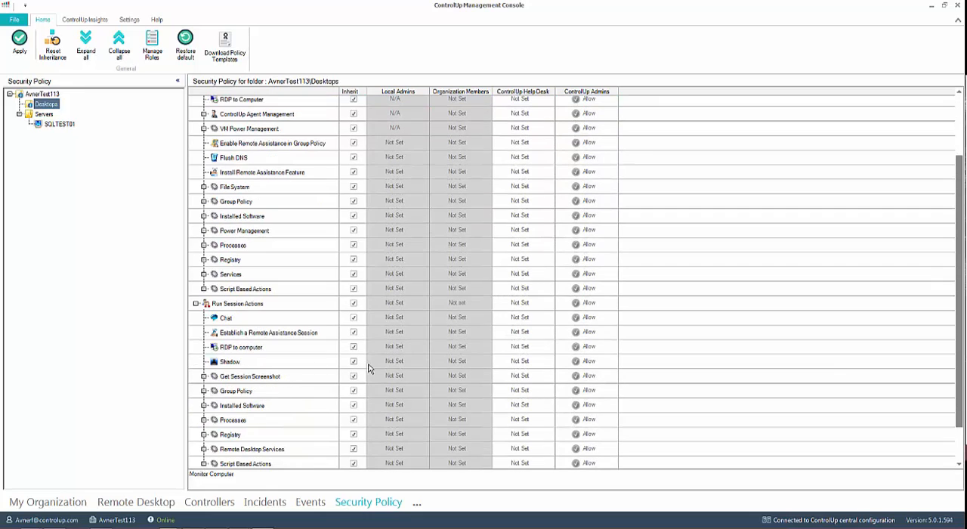
left_click(229, 361)
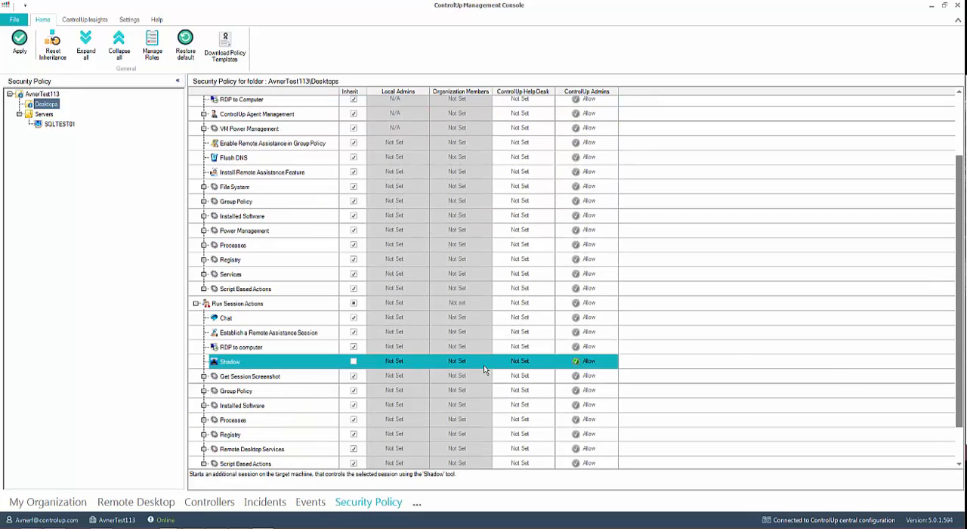
left_click(521, 361)
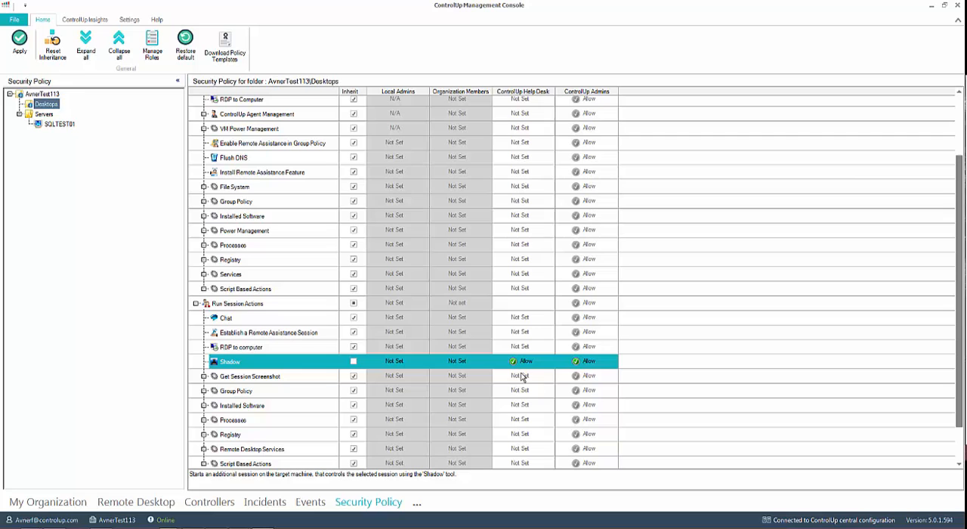